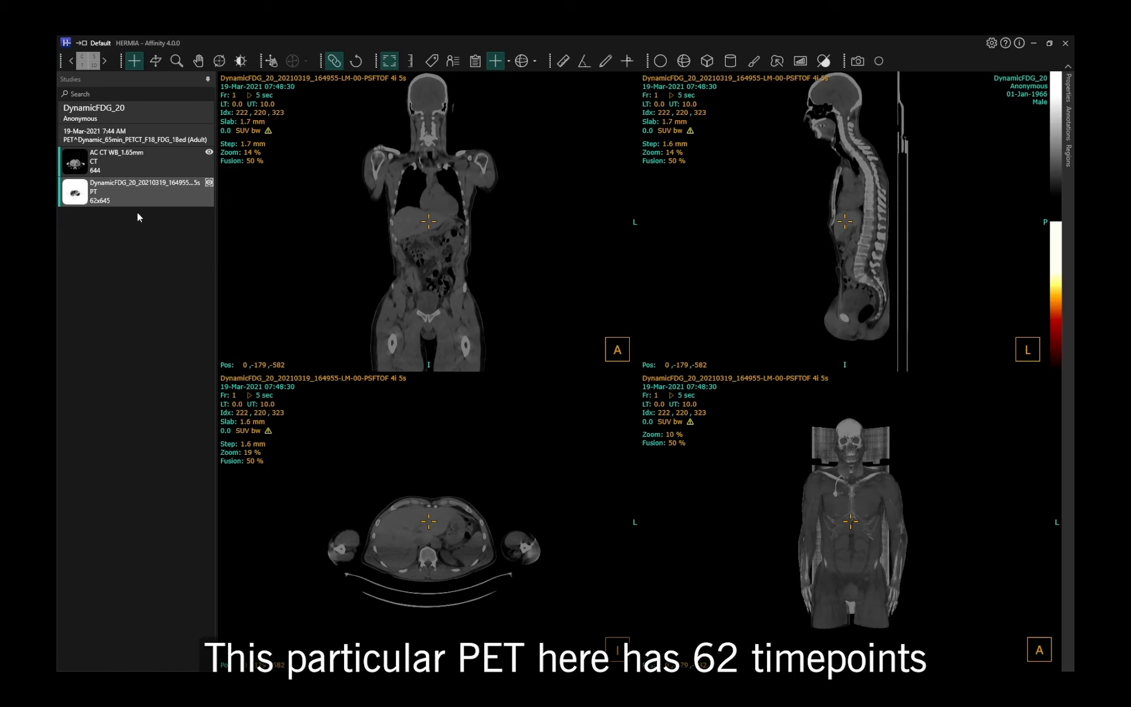
Step: Load the dynamic FDG PET/CT study into the four-view fused layout
click(136, 190)
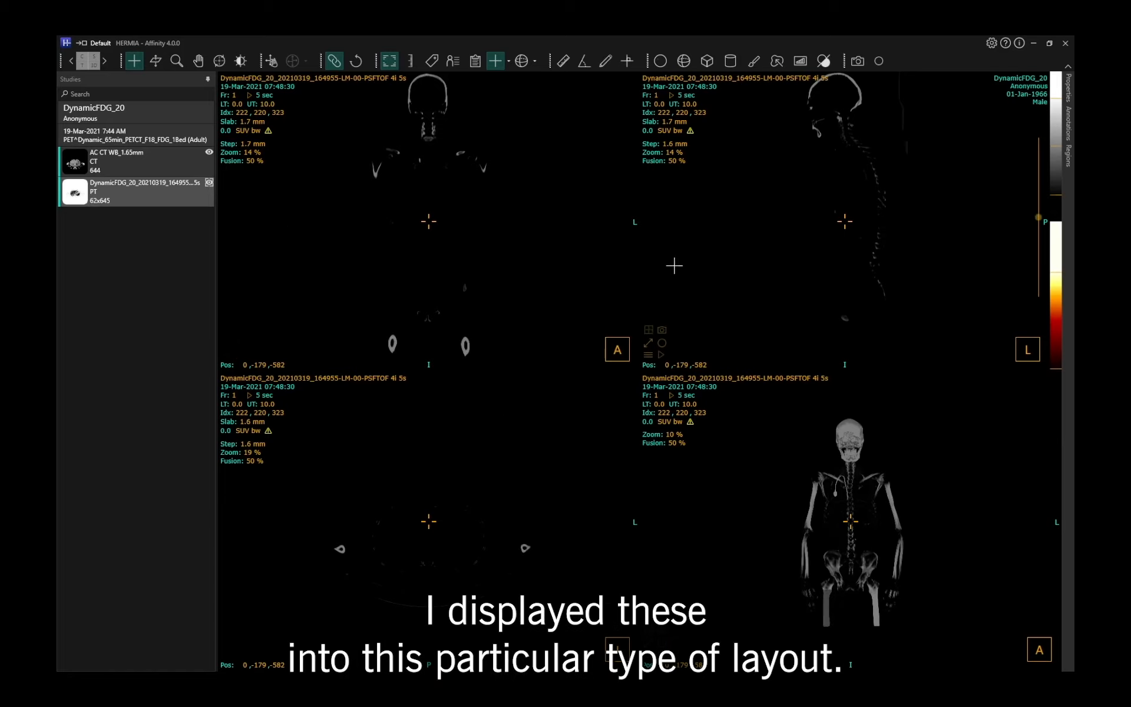
click(84, 60)
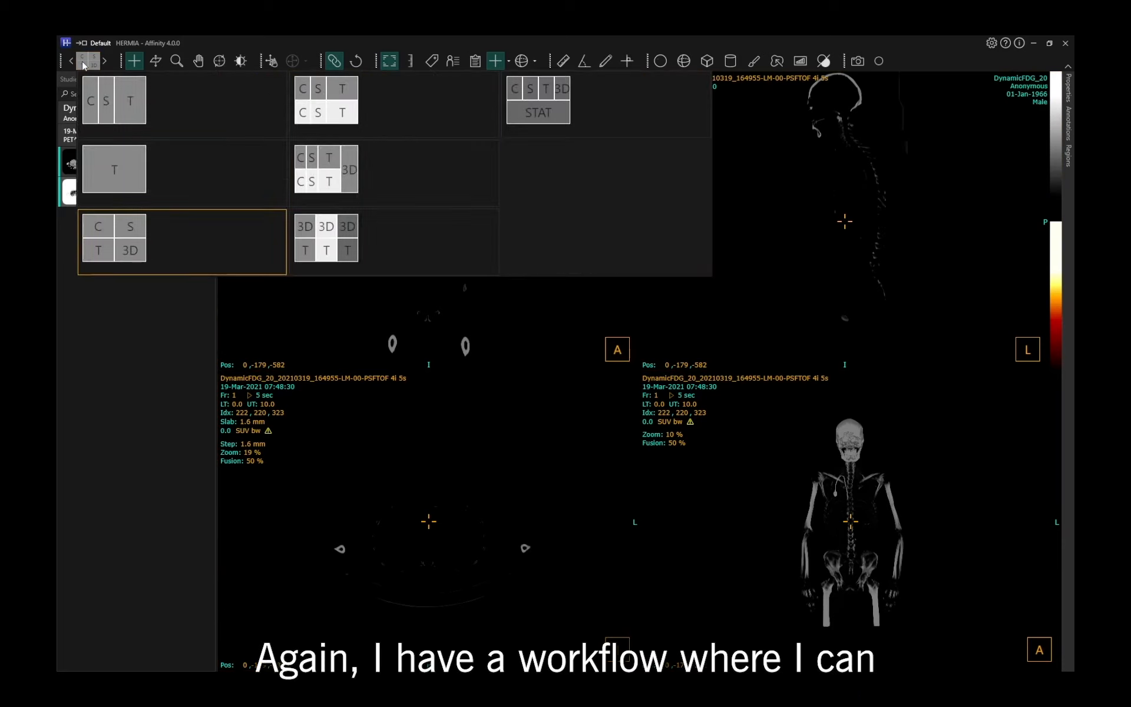
mouse_move(461, 211)
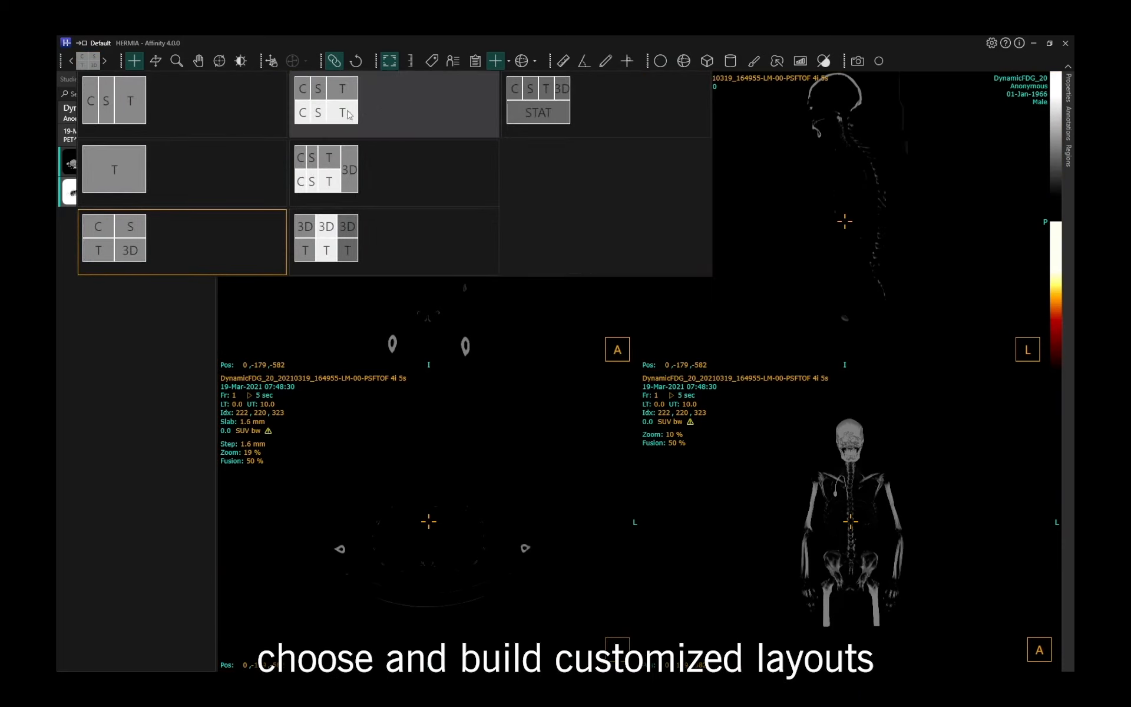
mouse_move(238, 219)
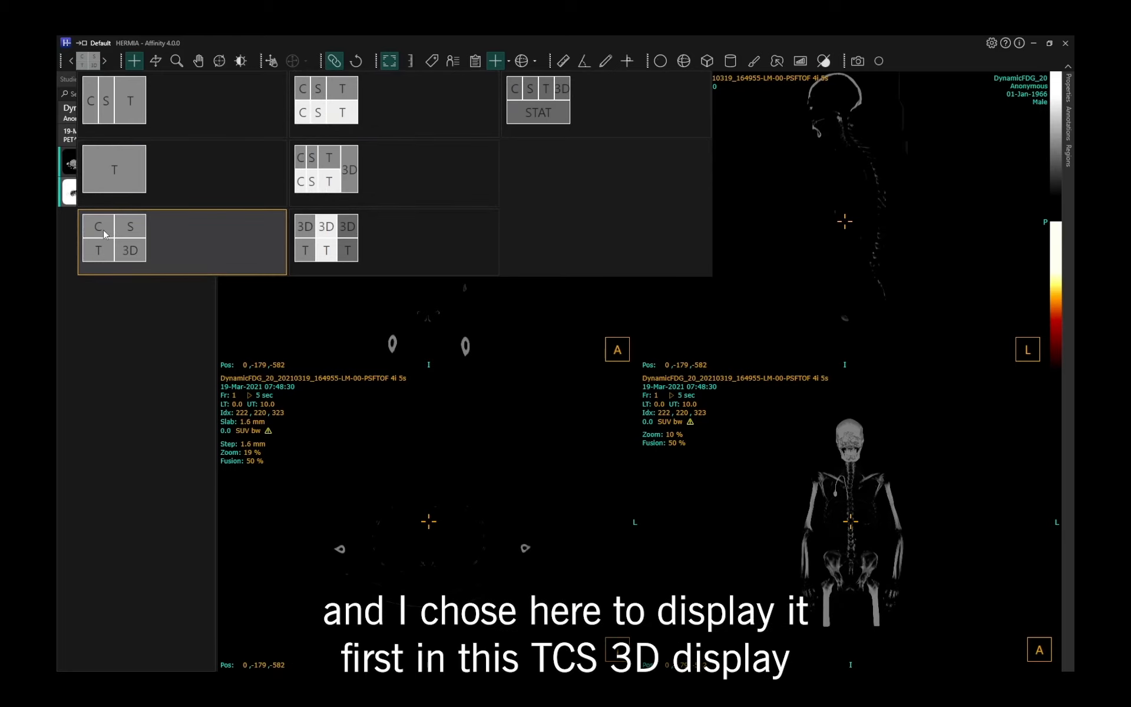
mouse_move(123, 249)
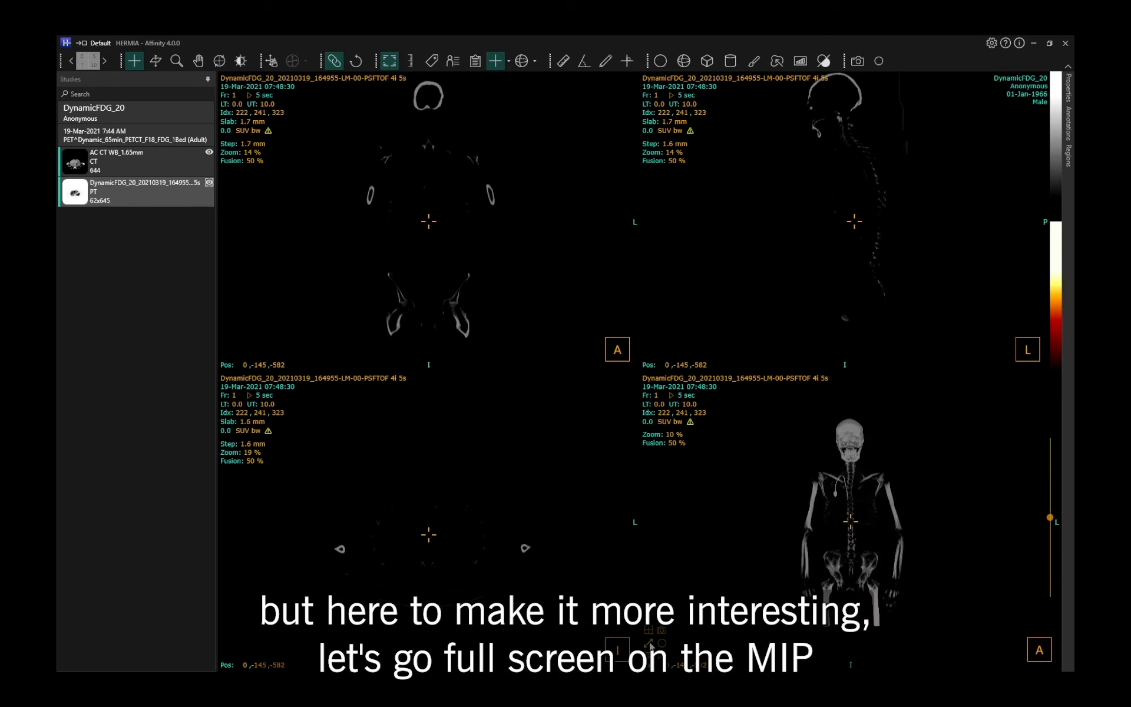
Step: Maximise the 3D MIP view and play through the dynamic PET time frames
double_click(854, 534)
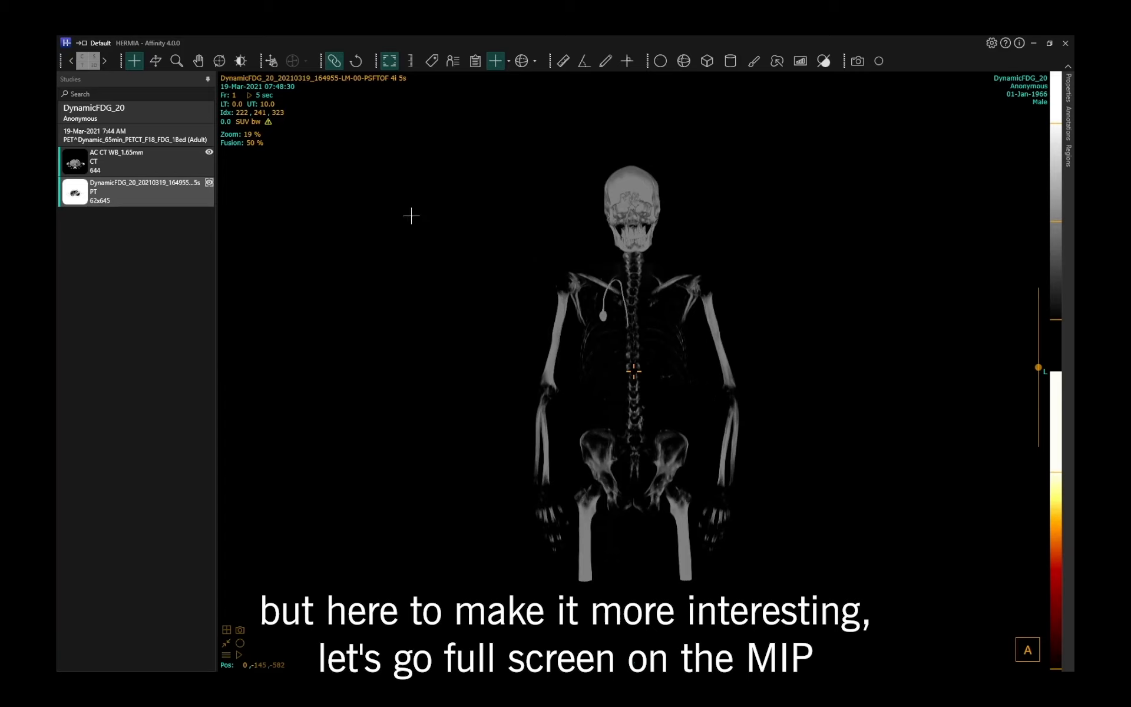
mouse_move(249, 102)
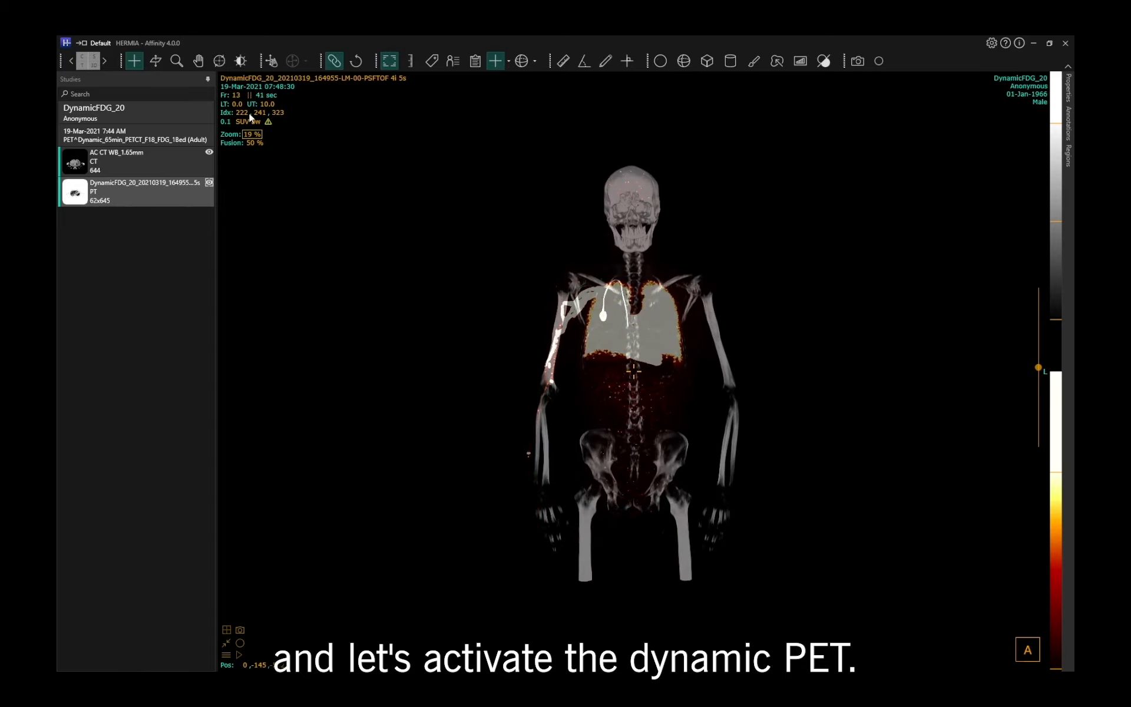
click(241, 655)
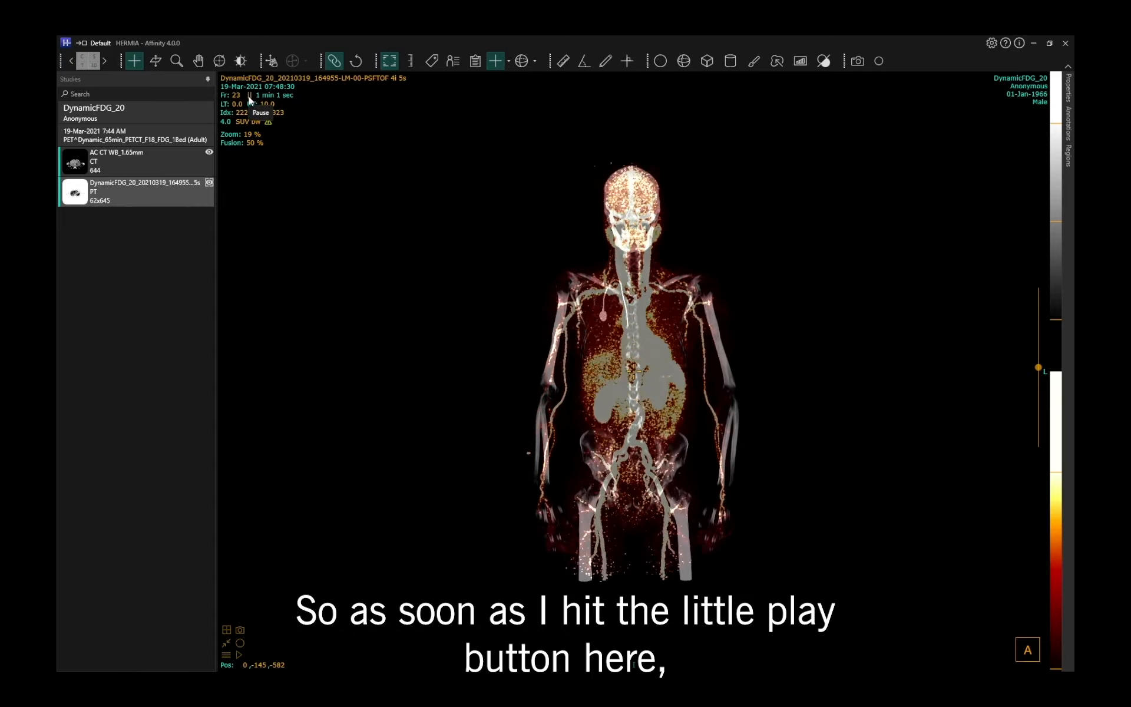
click(249, 94)
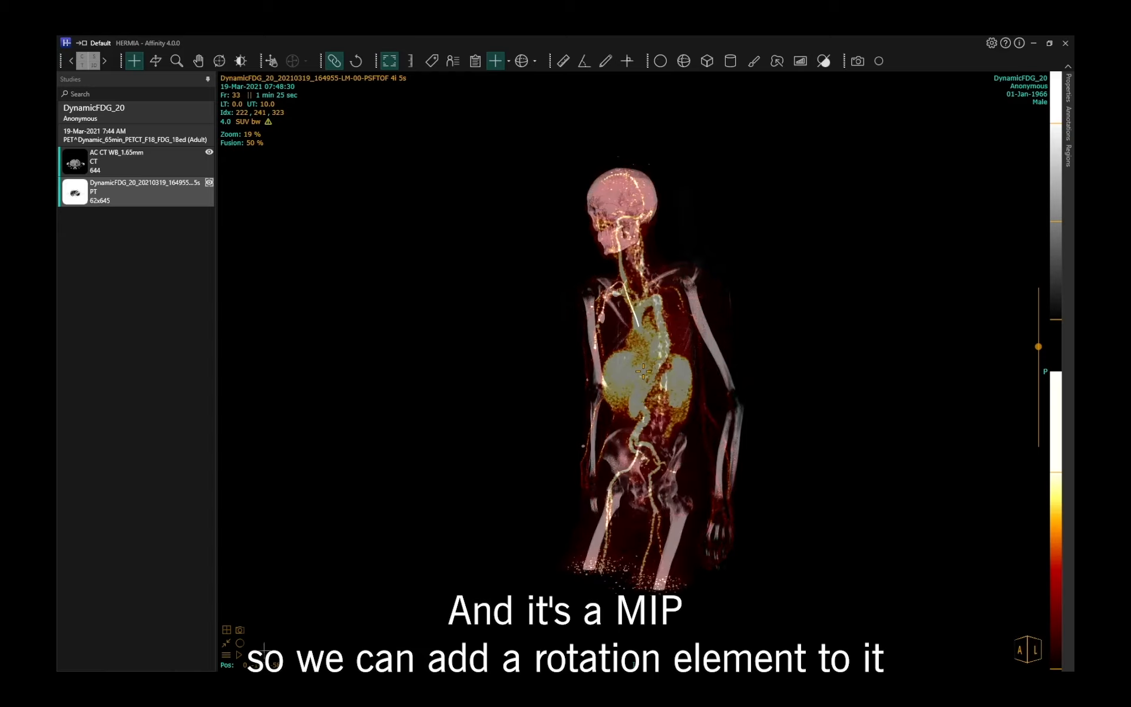
drag(646, 368, 468, 439)
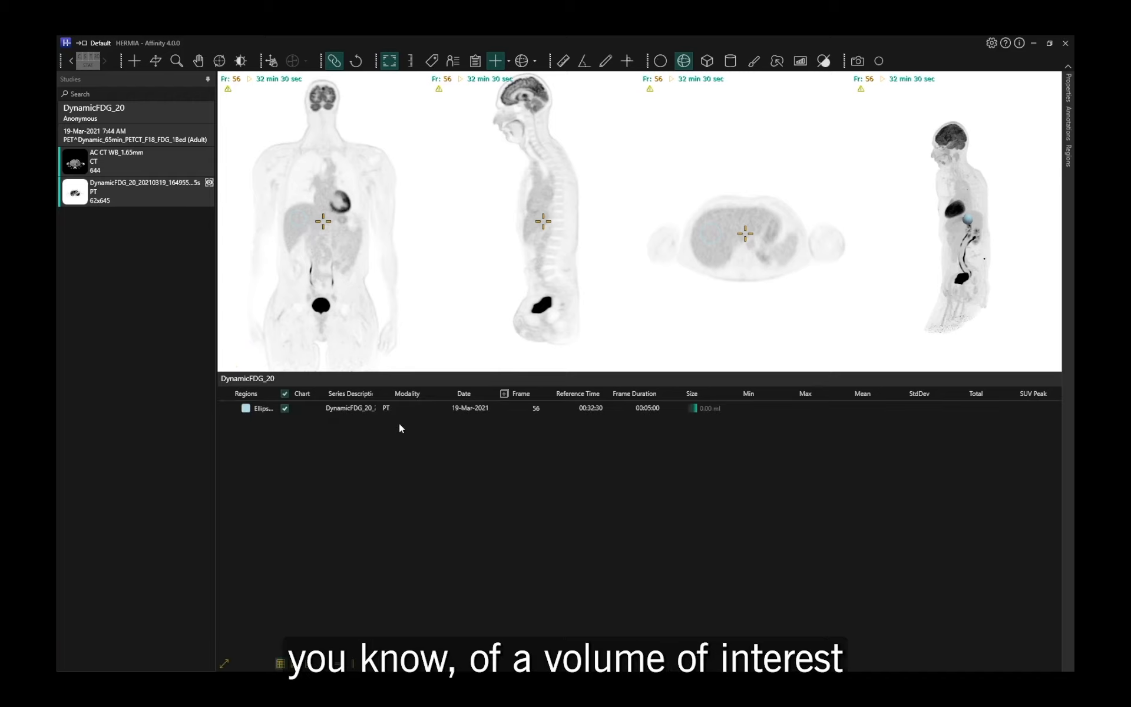
mouse_move(707, 437)
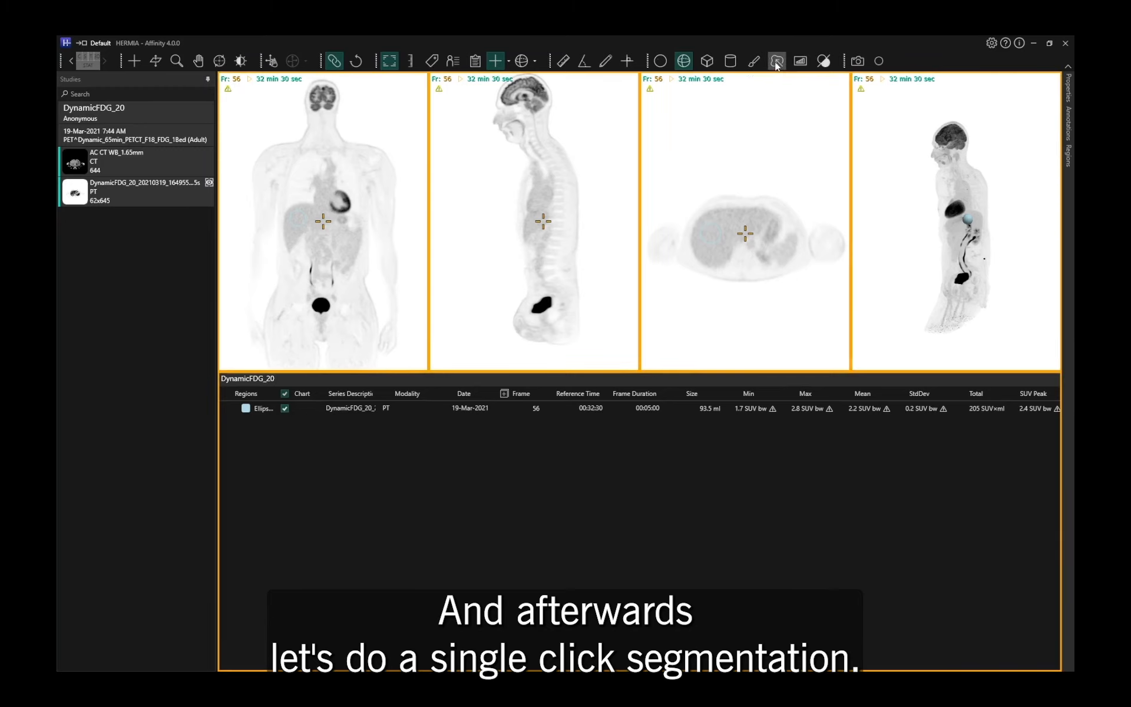
mouse_move(778, 60)
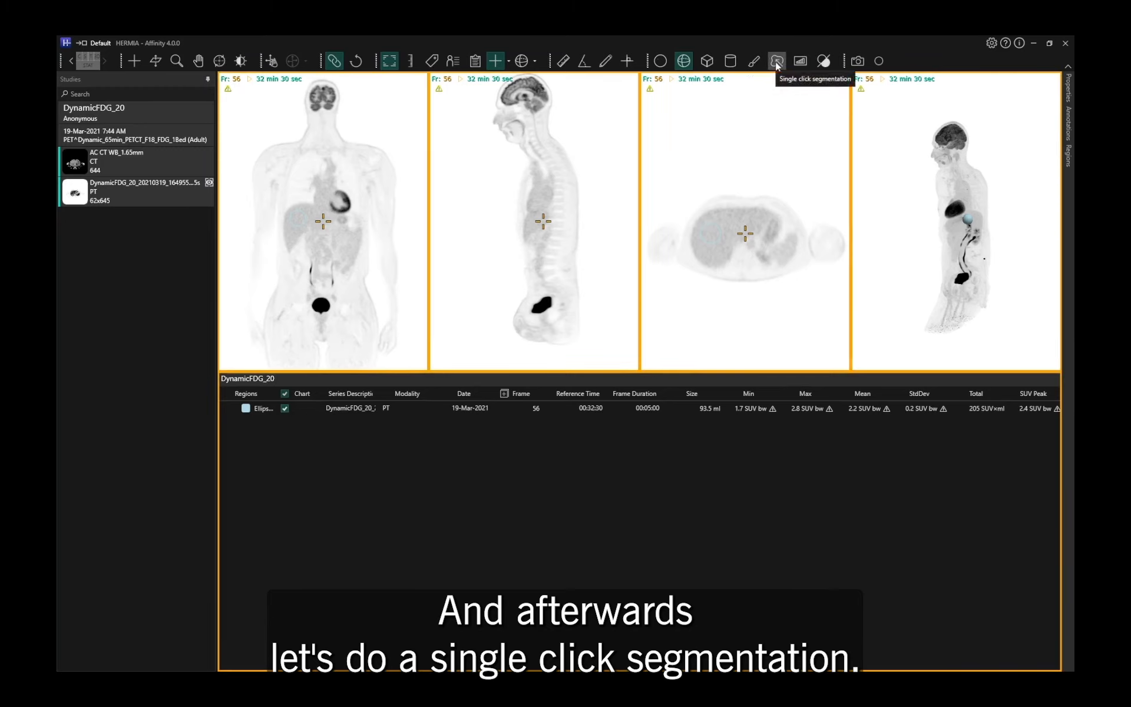
Step: Add a single-click threshold segment (161 ml) and review its statistics at frame 56
click(778, 60)
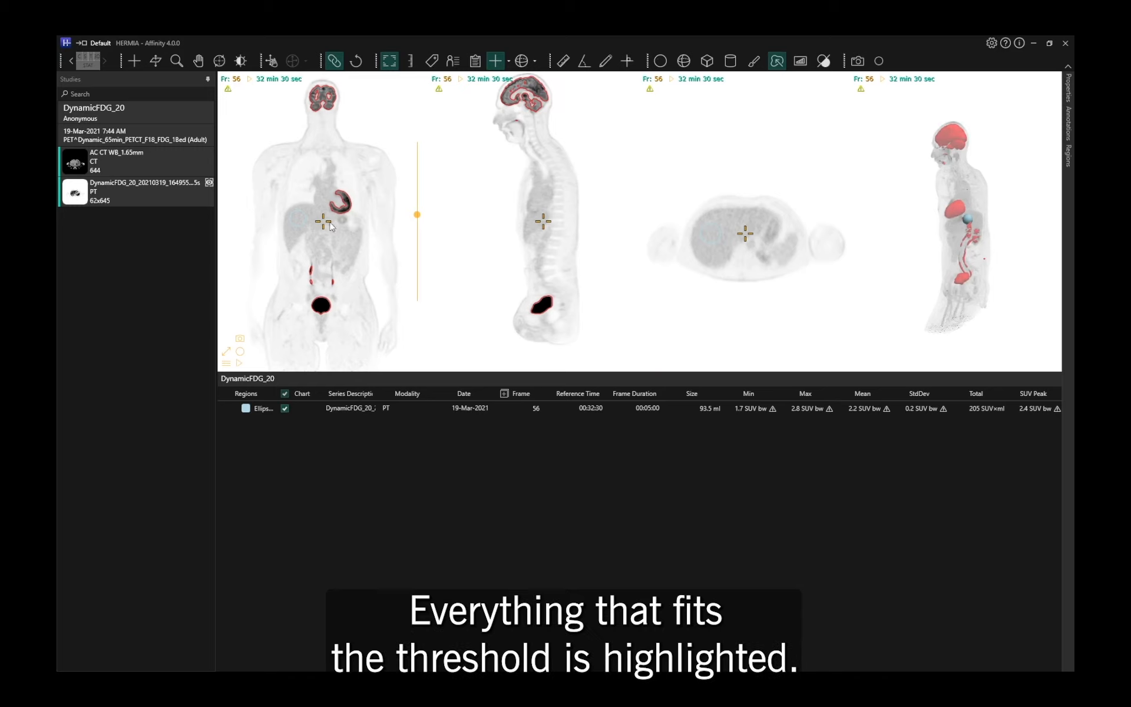
mouse_move(326, 258)
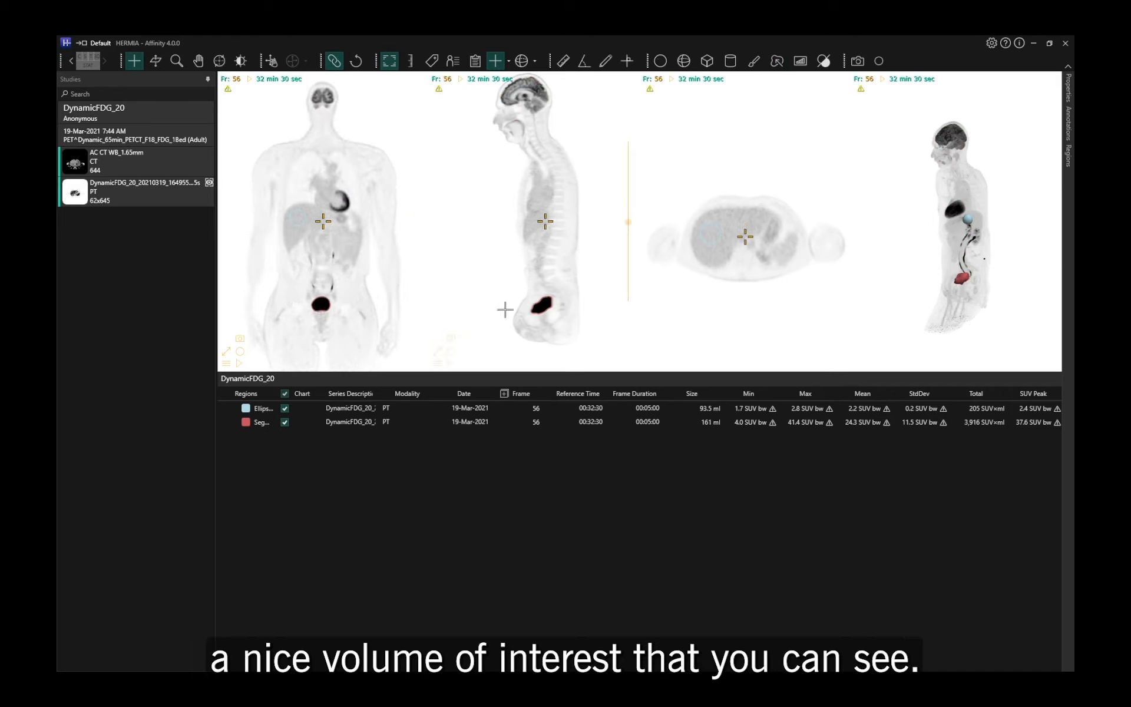
scroll(down, 3)
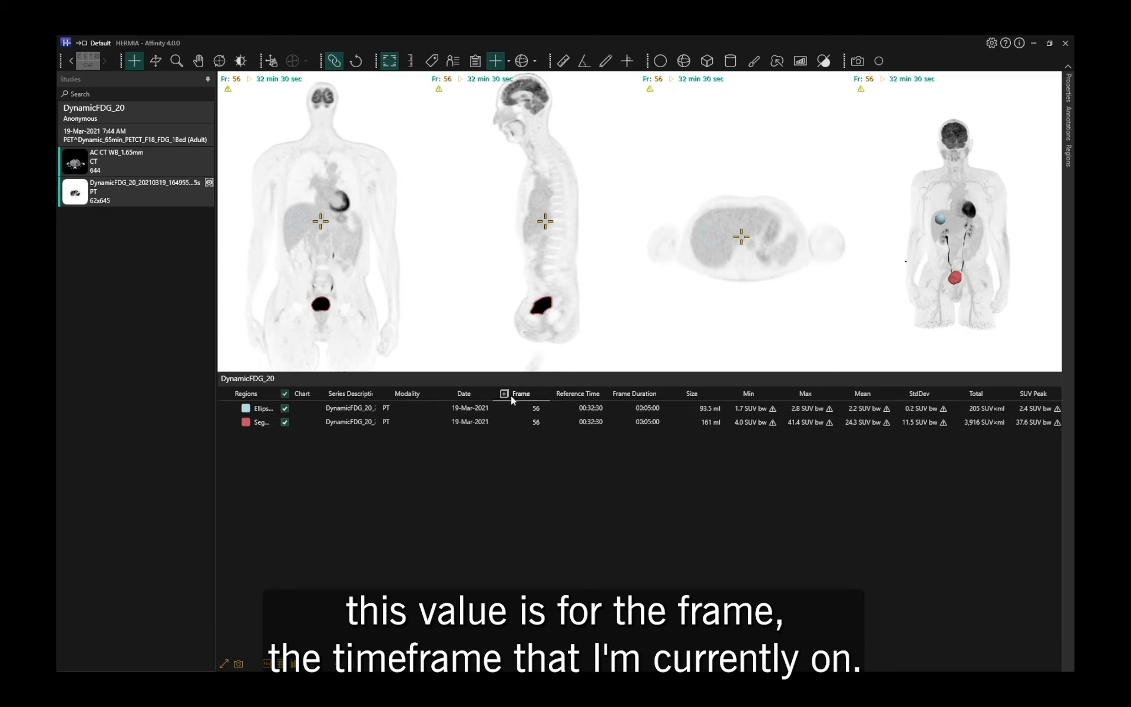
Step: Show mean SUV of both regions as a bar chart (1.8 and 23.5 at frame 62)
click(520, 421)
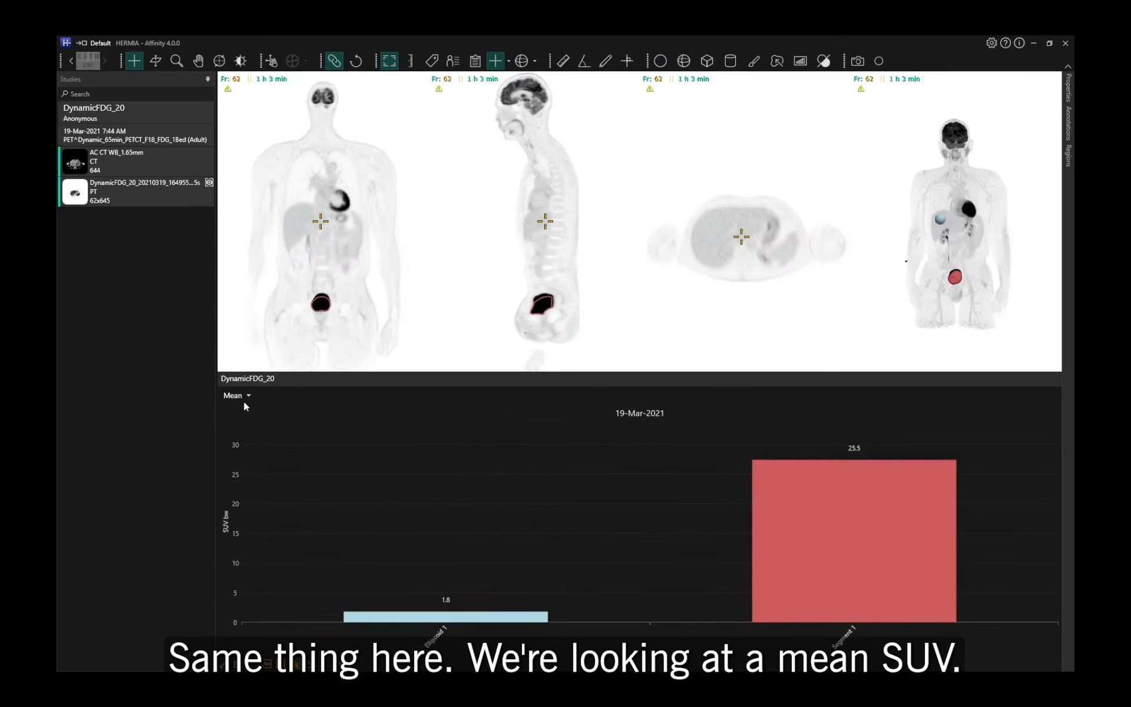
Step: Change the plotted statistic from Mean to Max SUV
click(232, 395)
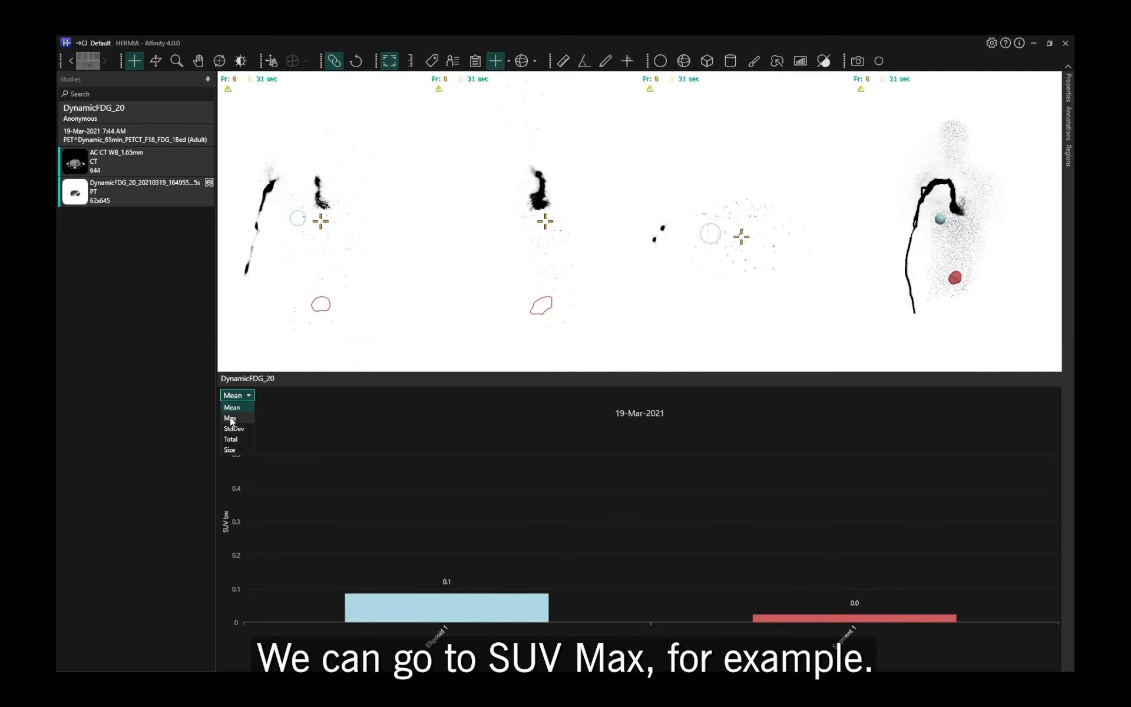
click(229, 417)
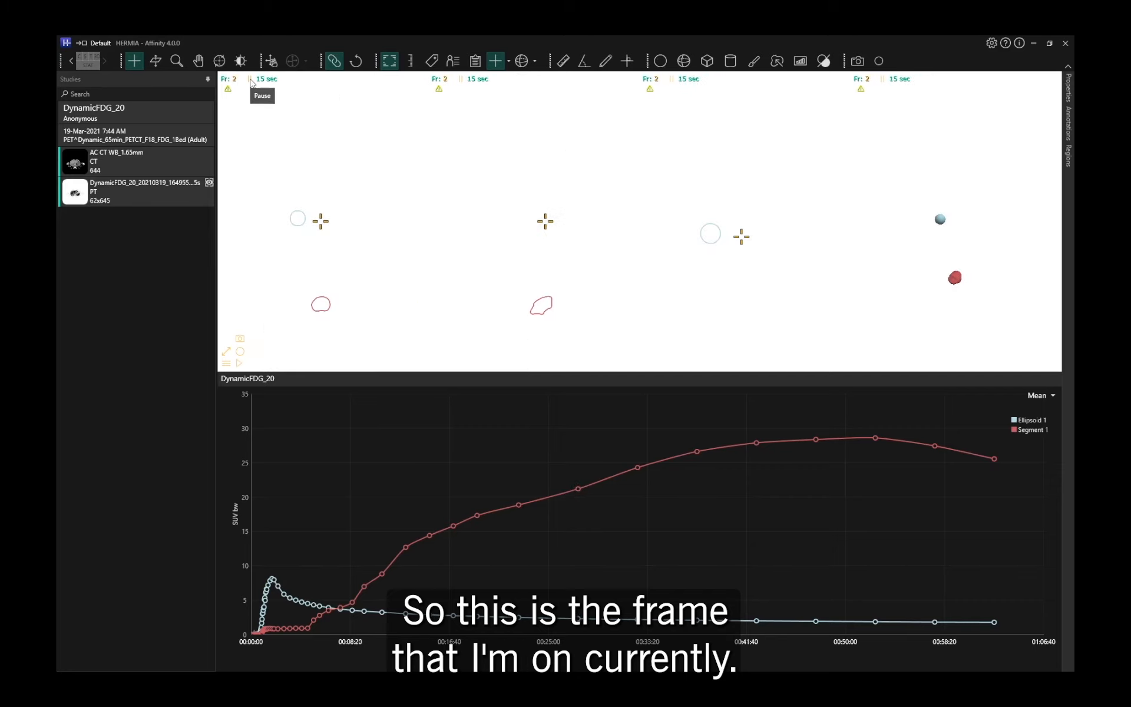
Step: Pause the dynamic frame playback while viewing the time-activity curves
click(250, 79)
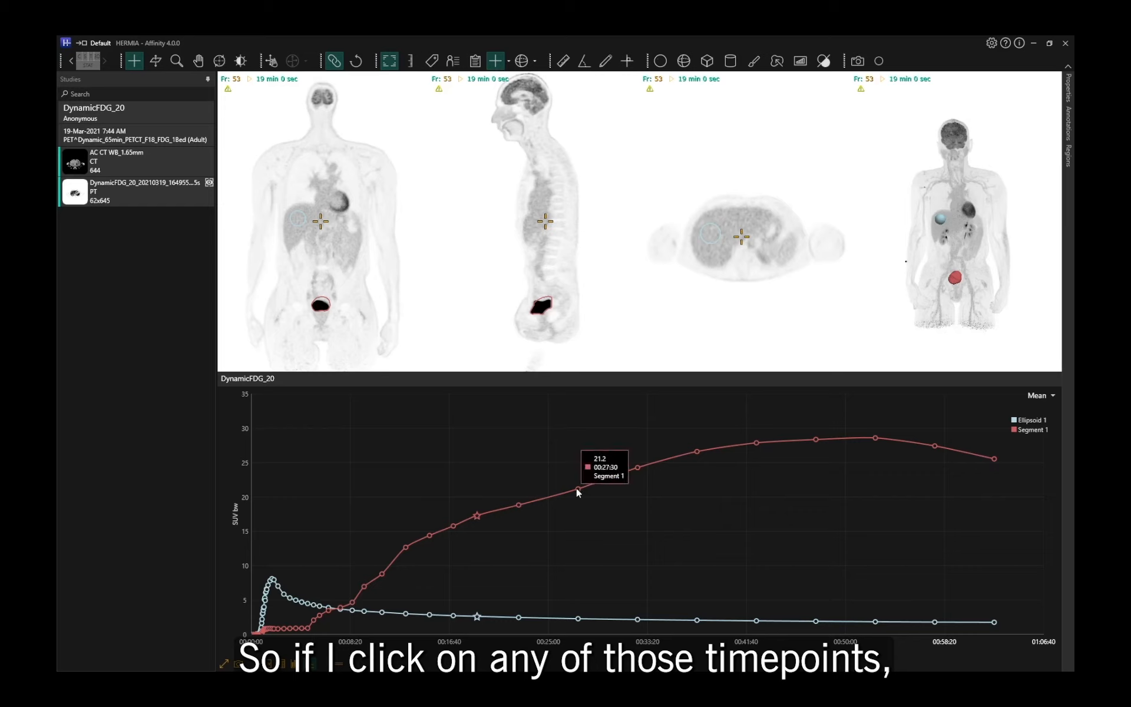
Step: Jump the views to frame 40 (3 min 45 s) from a point on the curve
click(577, 487)
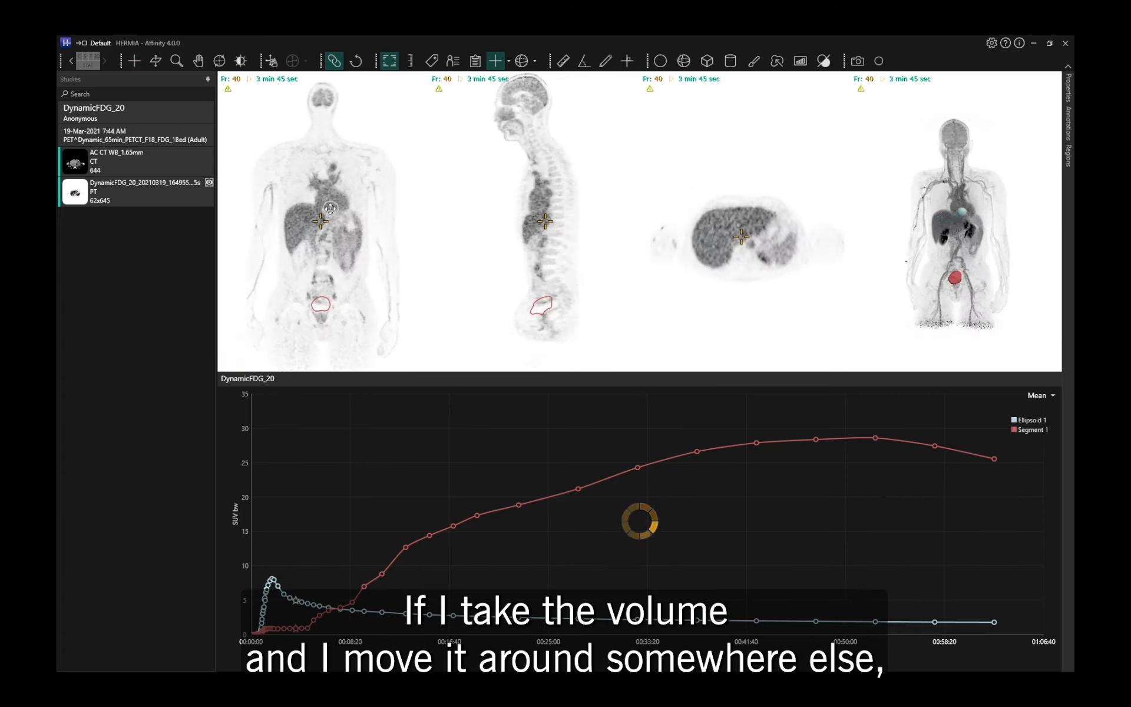
Step: Move the ellipsoid VOI near the heart and return to the statistics table (mean 4.8, max 8.8)
drag(330, 208, 340, 203)
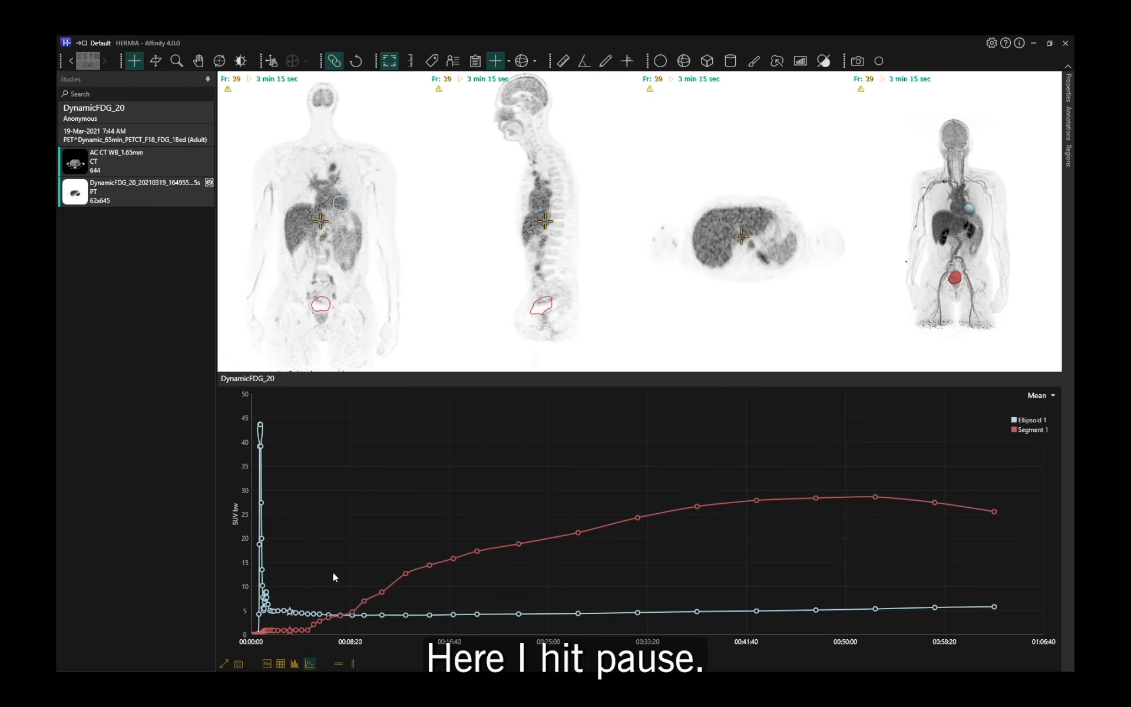
click(280, 663)
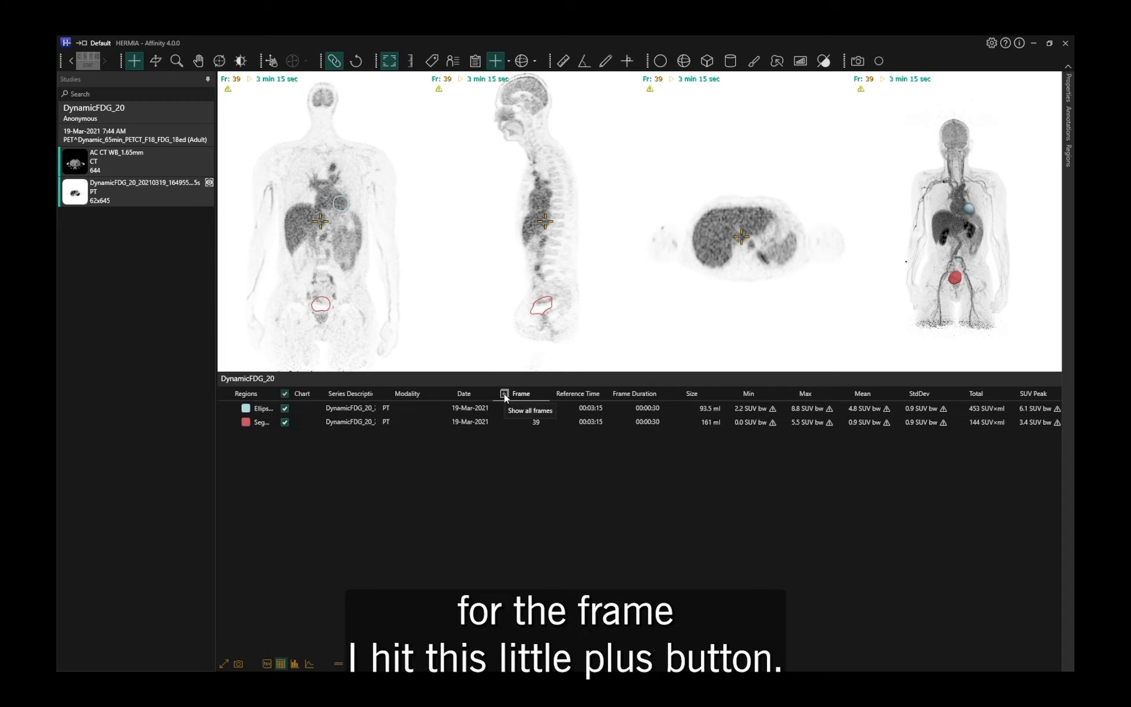
Step: Show statistics for all frames from frame 1 and select the rows for frames 9 and 7
click(504, 393)
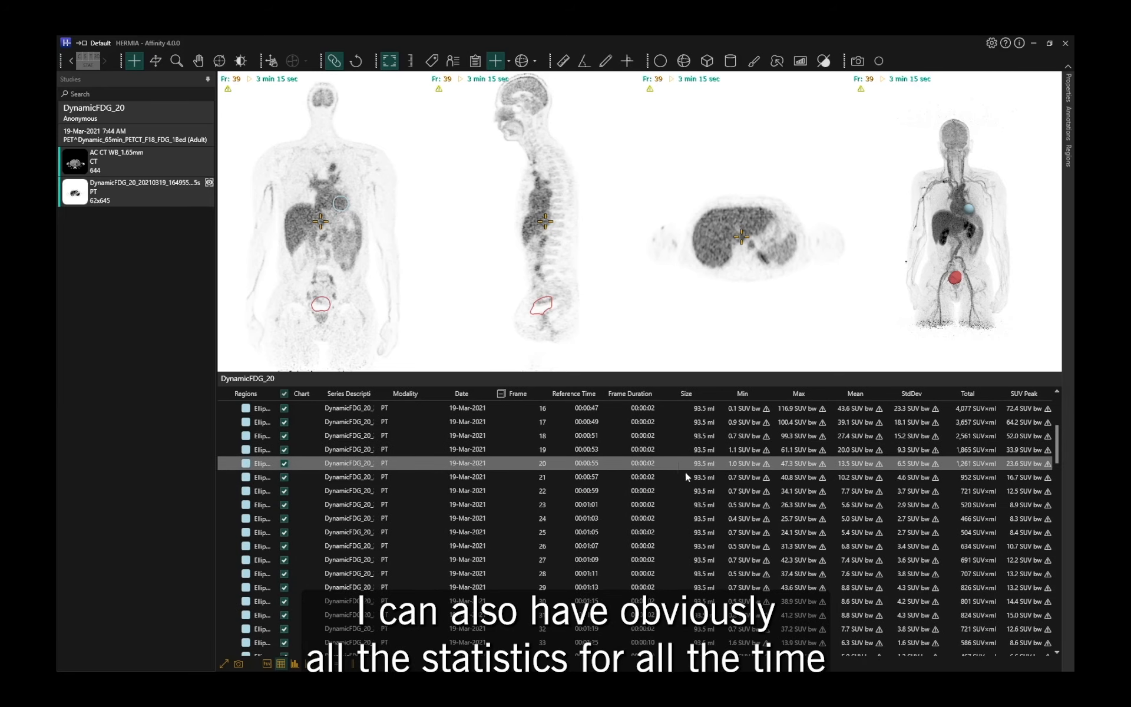
scroll(down, 3)
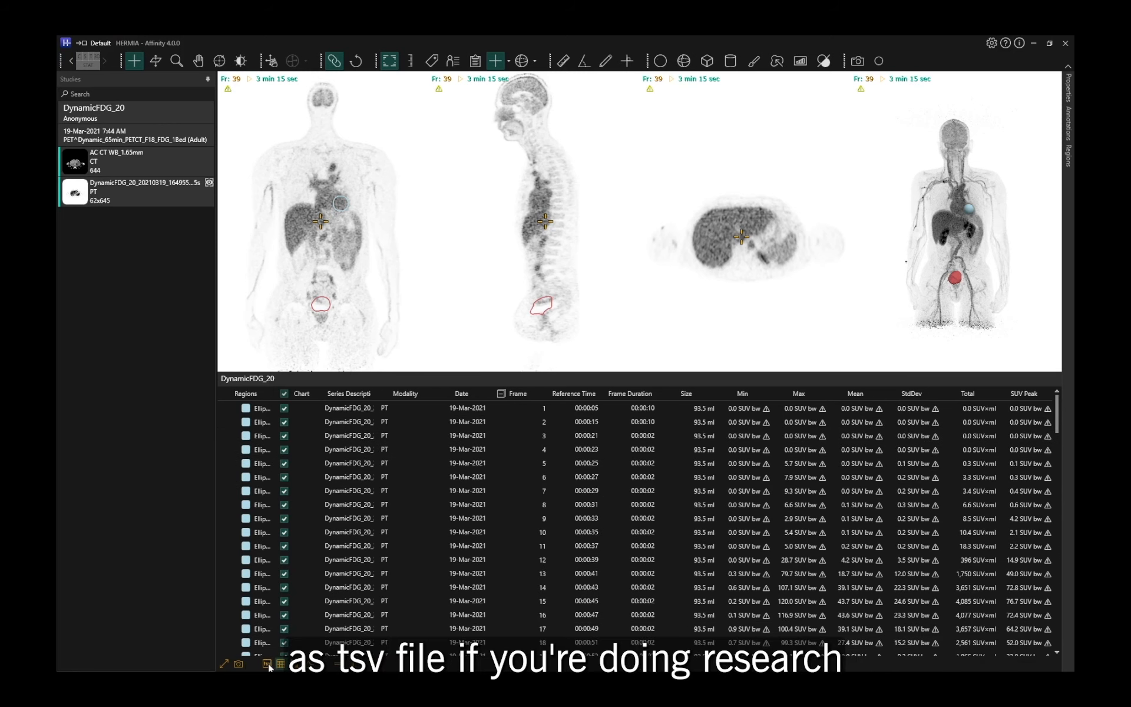
click(468, 518)
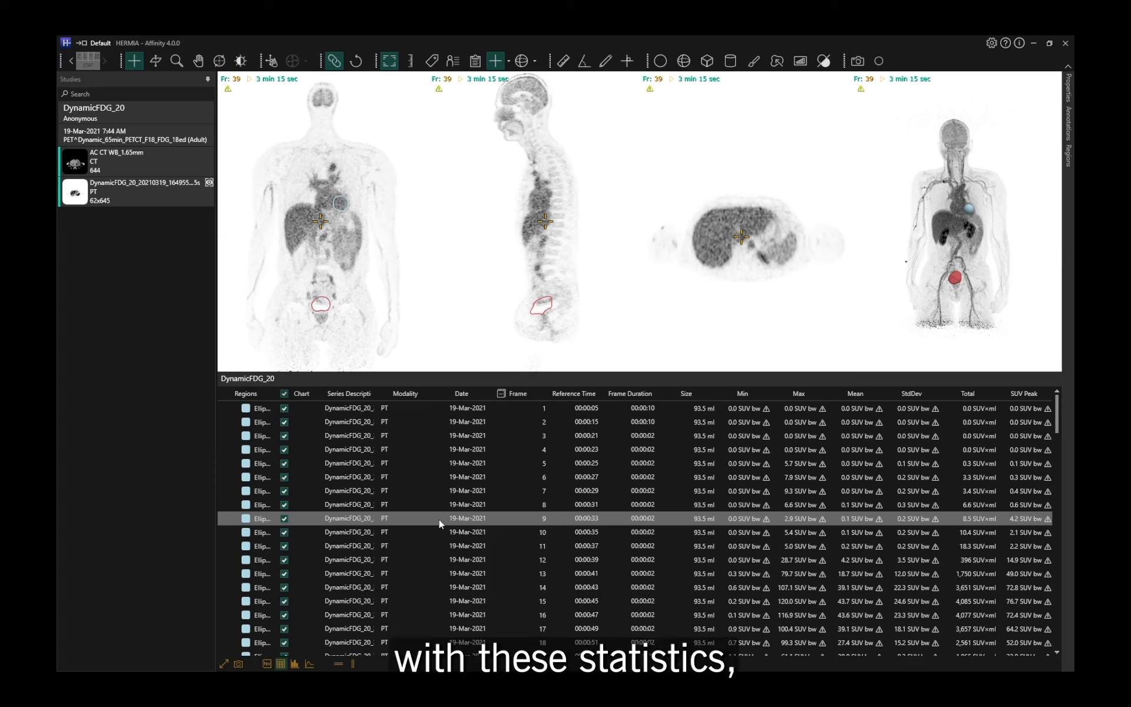
click(468, 490)
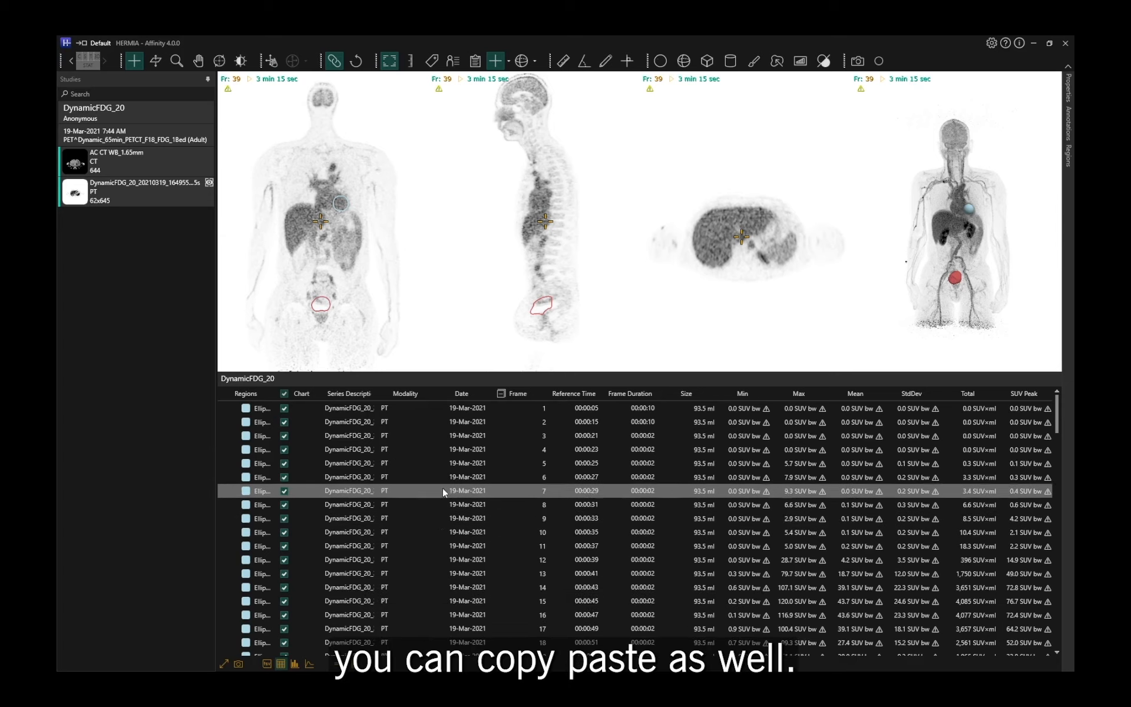